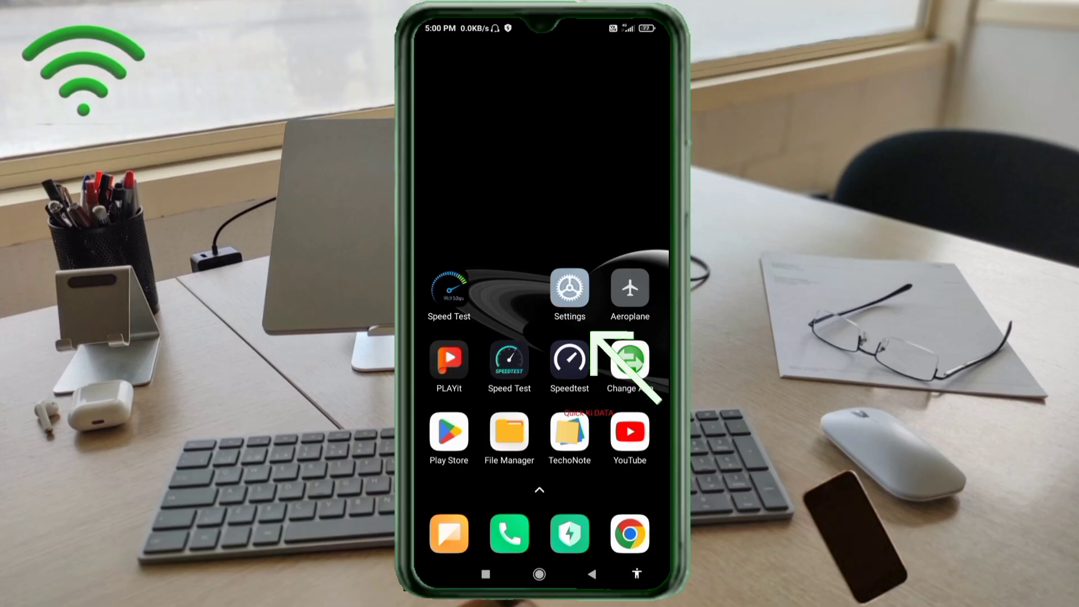
# Step: Navigate from Settings through SIM cards & mobile networks to the Airtel SIM's Access point names
pyautogui.click(569, 287)
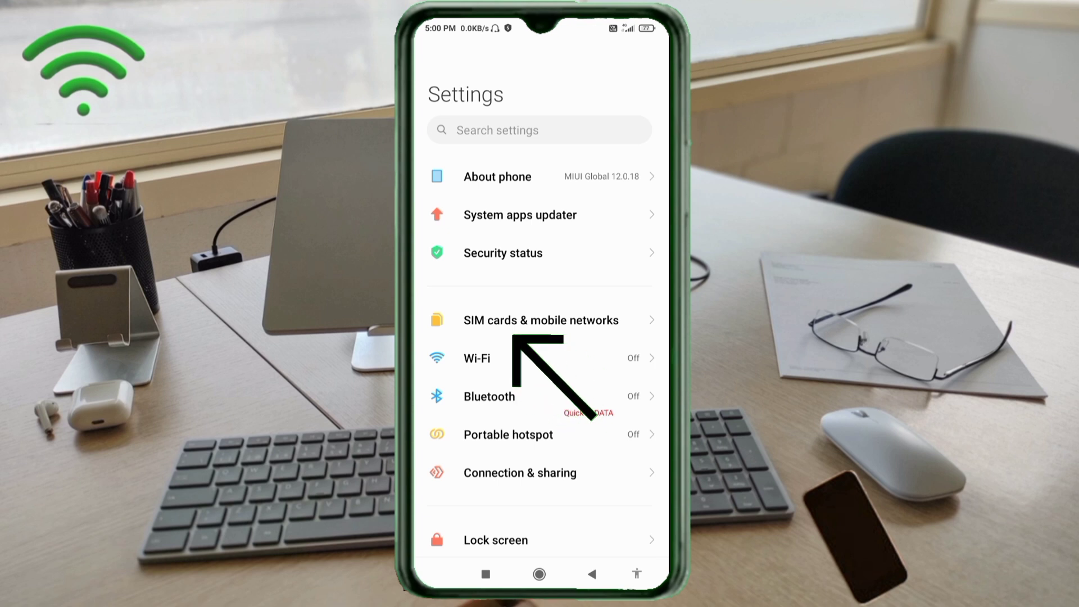
pyautogui.click(541, 320)
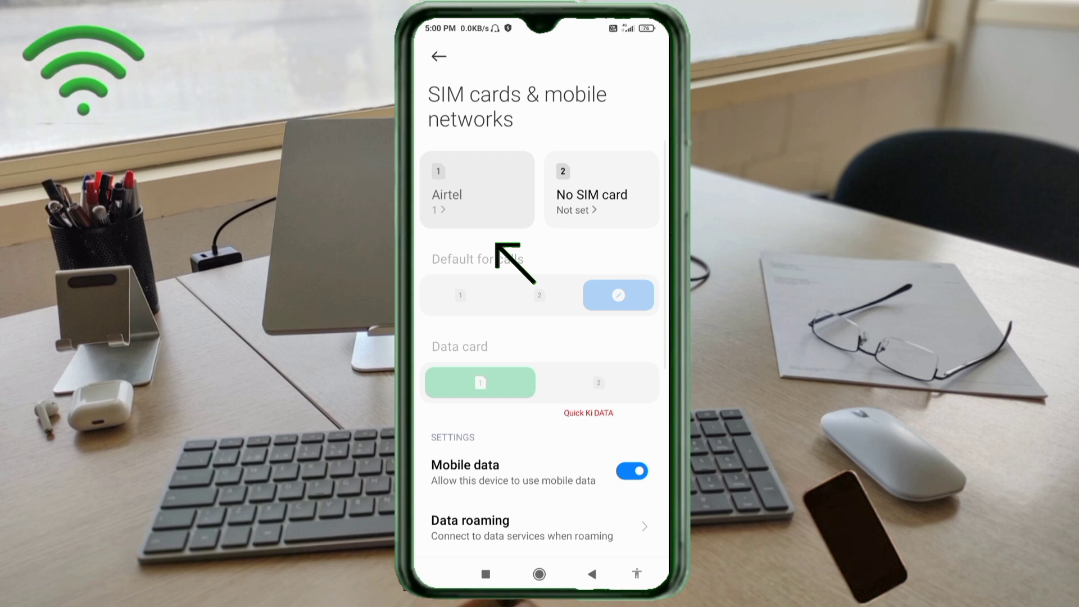
pyautogui.click(477, 188)
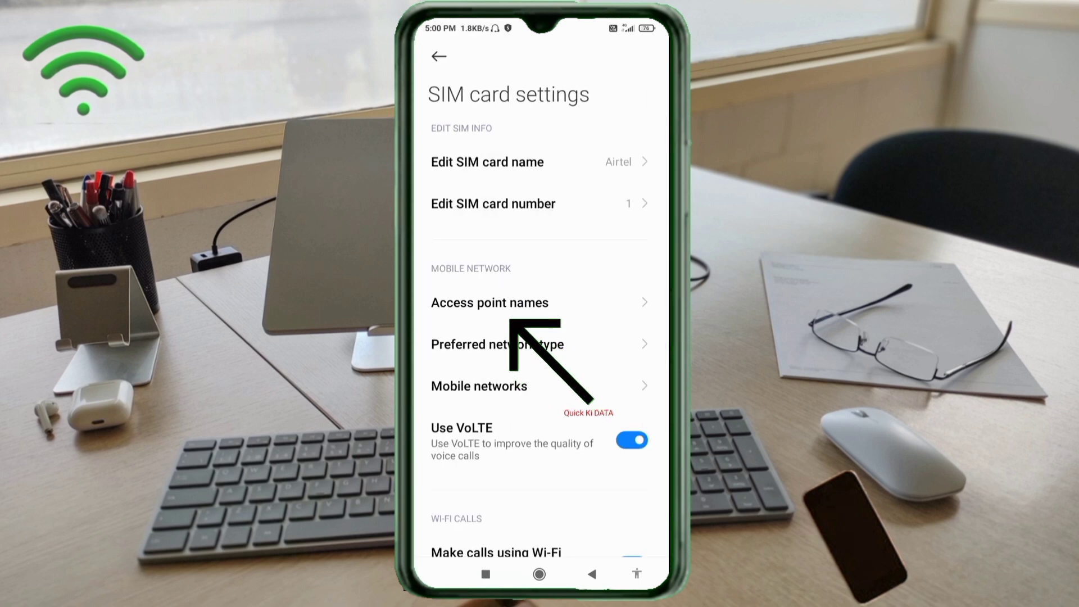
pyautogui.click(490, 302)
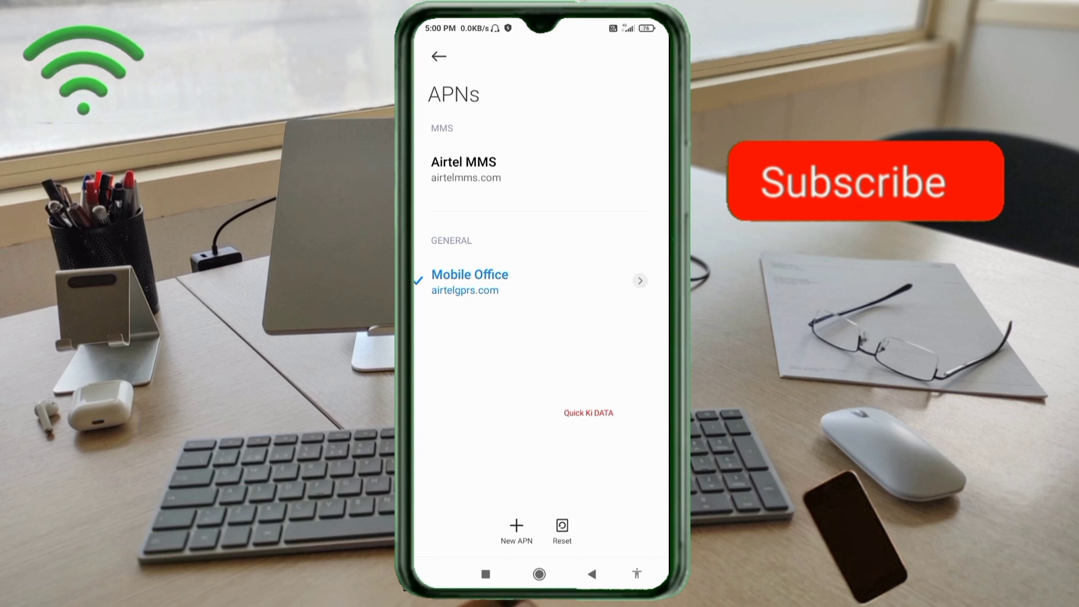
# Step: Create a new access point and enter TE DATA in its Name field
pyautogui.click(864, 181)
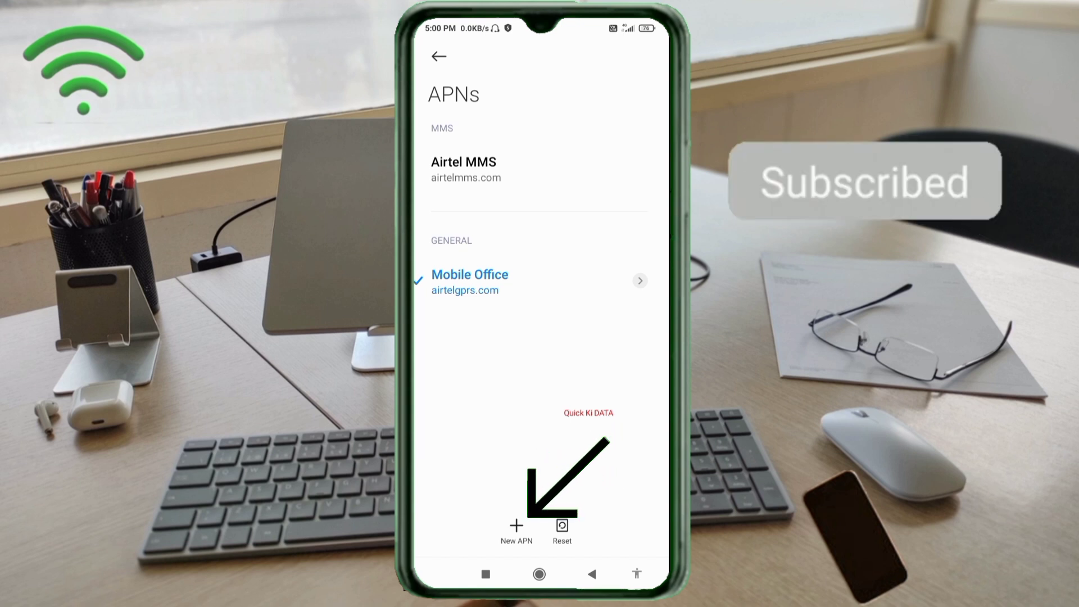
pyautogui.click(516, 530)
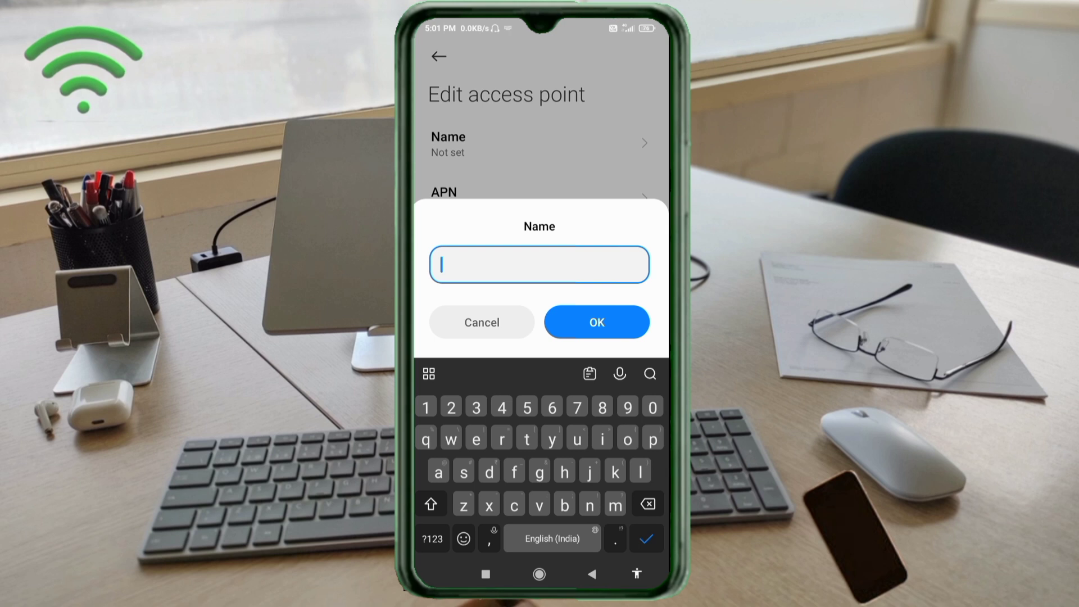
pyautogui.write('TE D')
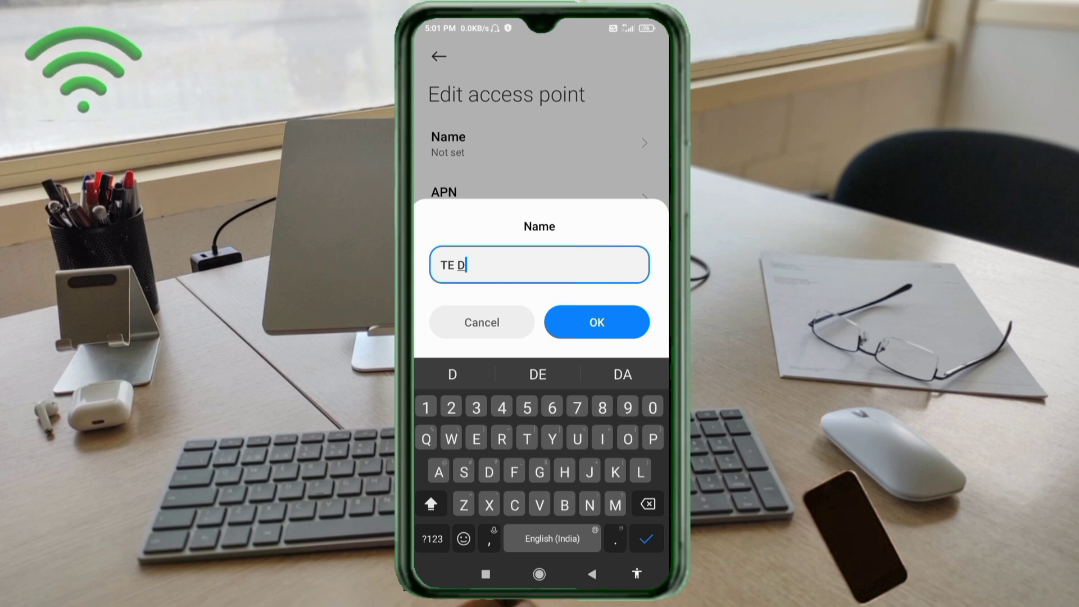
pyautogui.write('ATA')
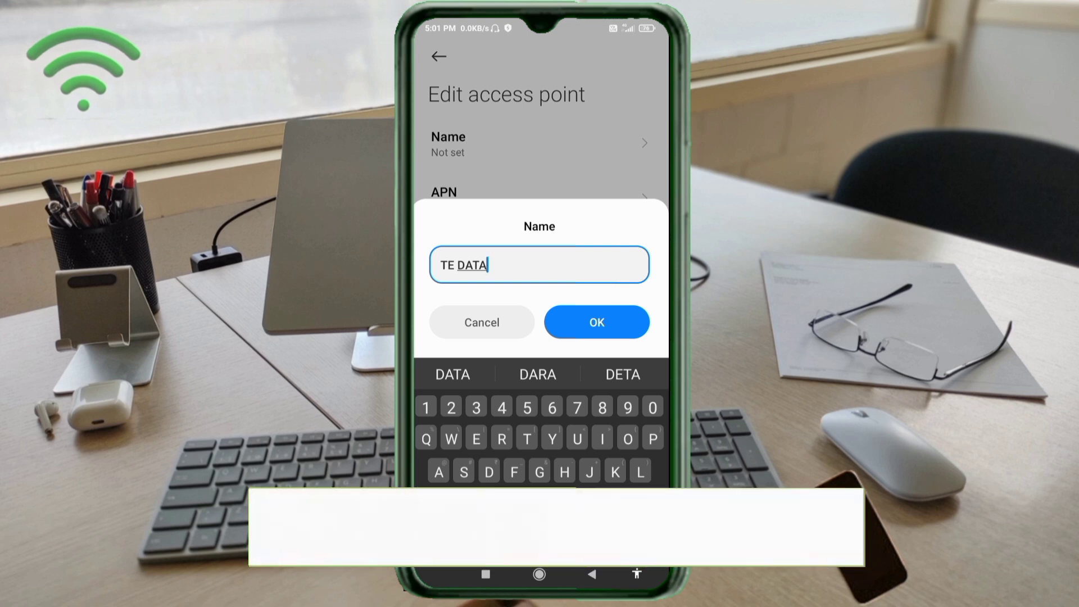
# Step: Save the name TE DATA and set the APN to tedata.eg.com
pyautogui.click(595, 323)
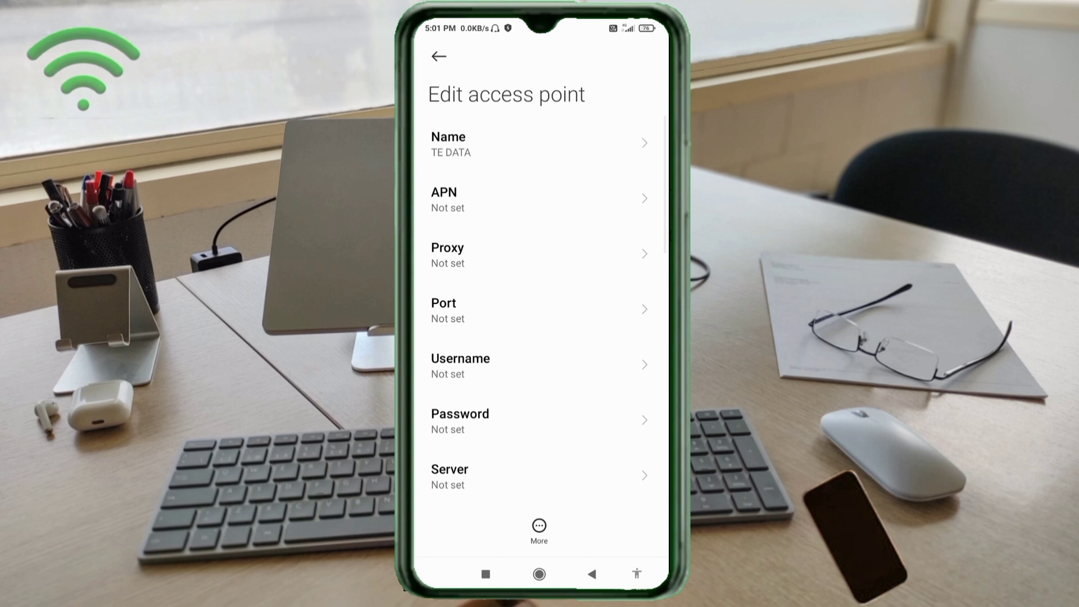
pyautogui.click(539, 199)
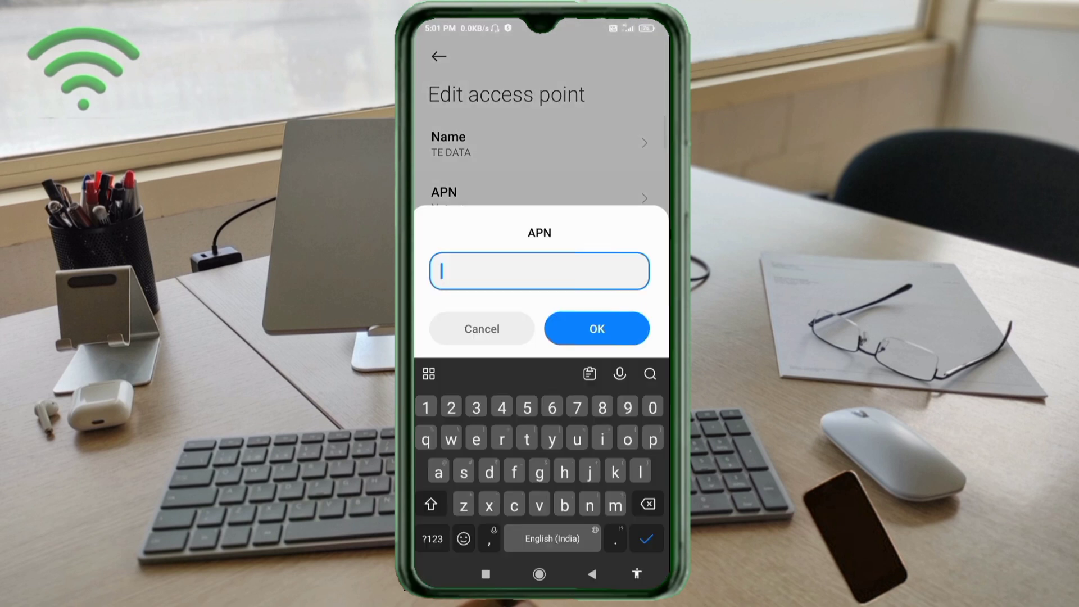
pyautogui.write('ted')
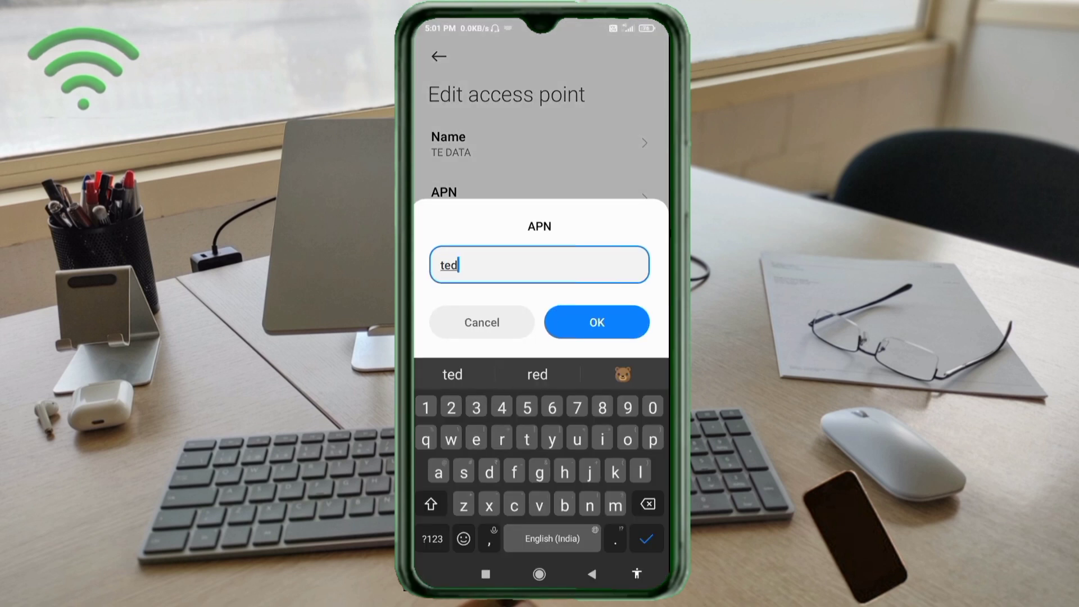
pyautogui.write('ata.e')
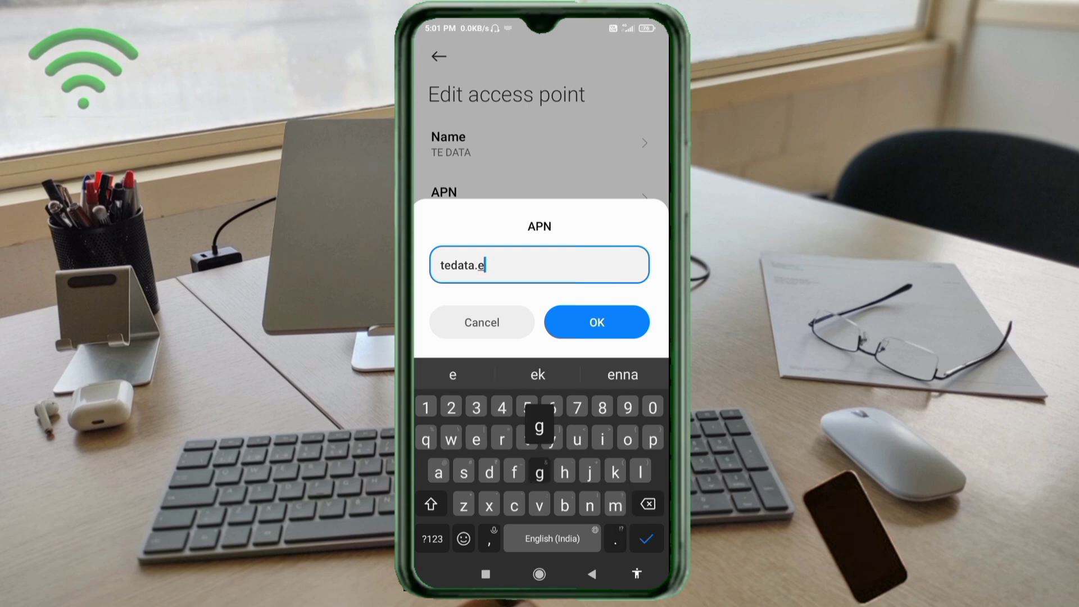
pyautogui.write('g.com')
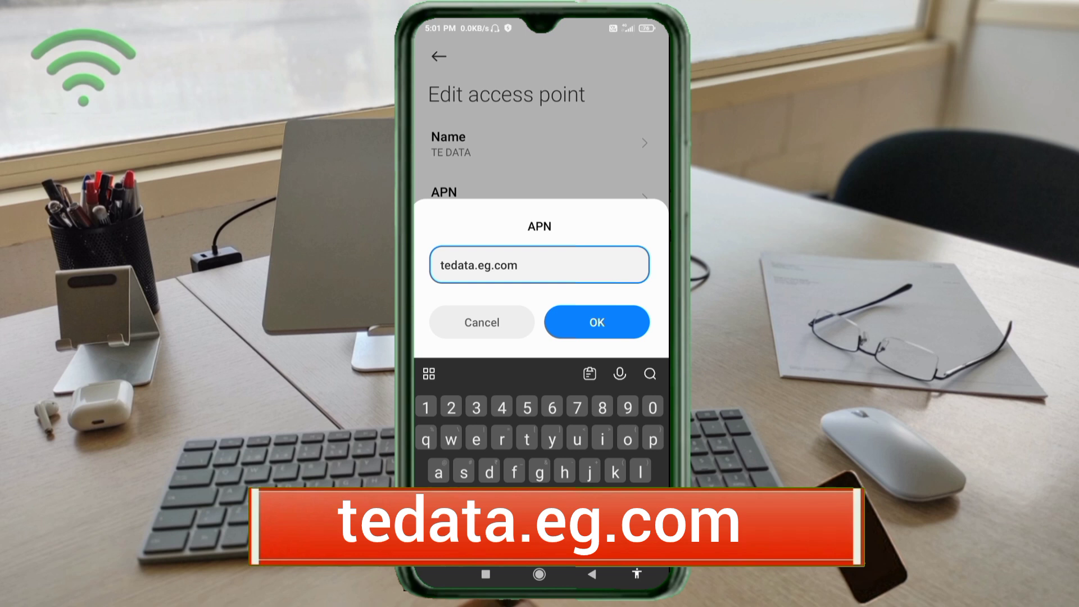
pyautogui.click(595, 323)
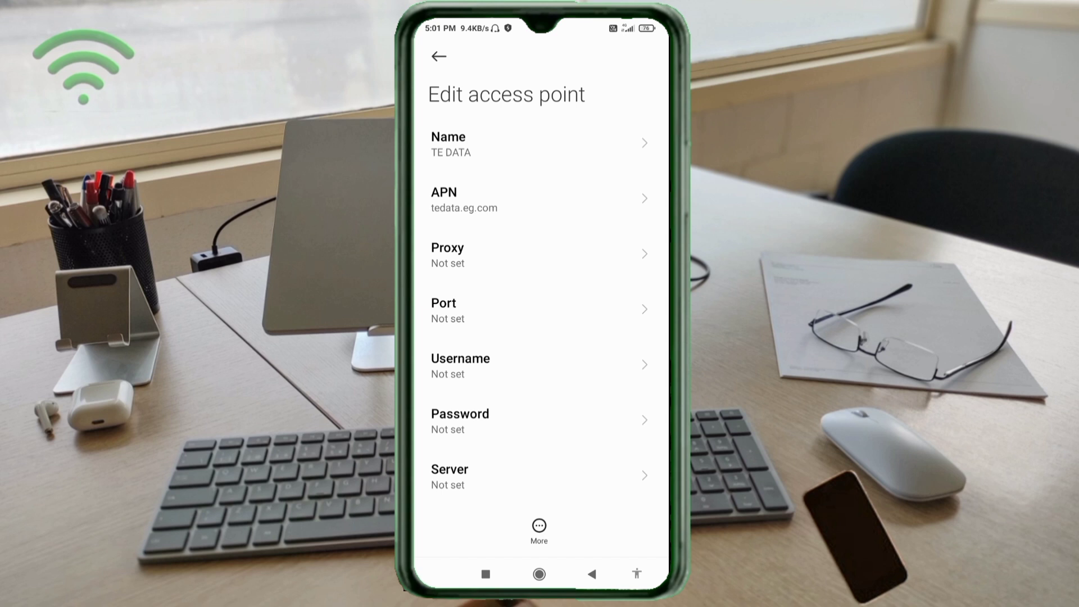
# Step: Enter Data as the access point's username
pyautogui.write('D')
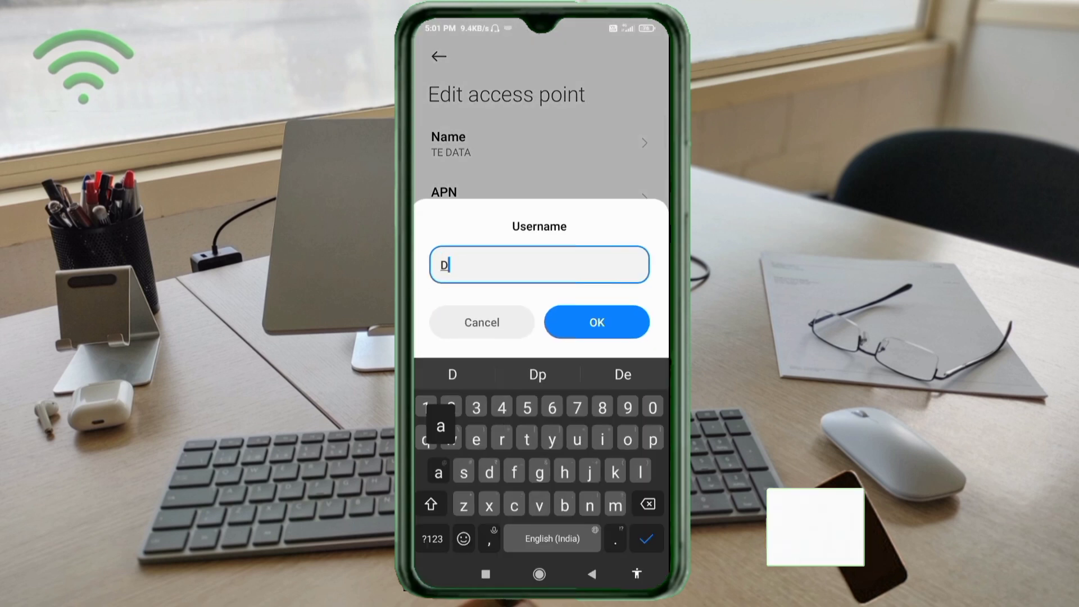
pyautogui.write('ata')
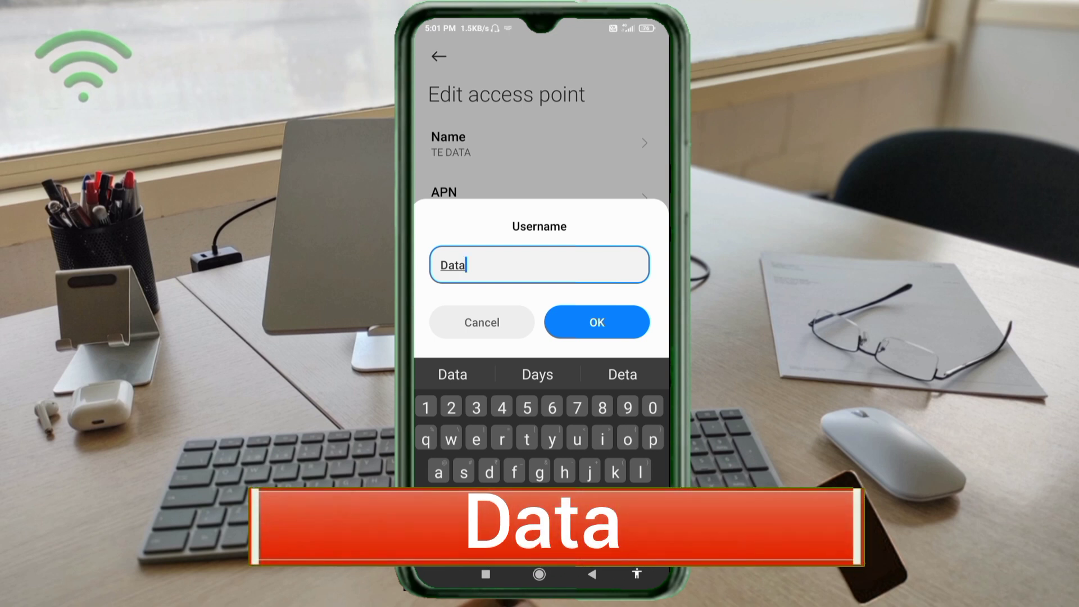
pyautogui.click(596, 323)
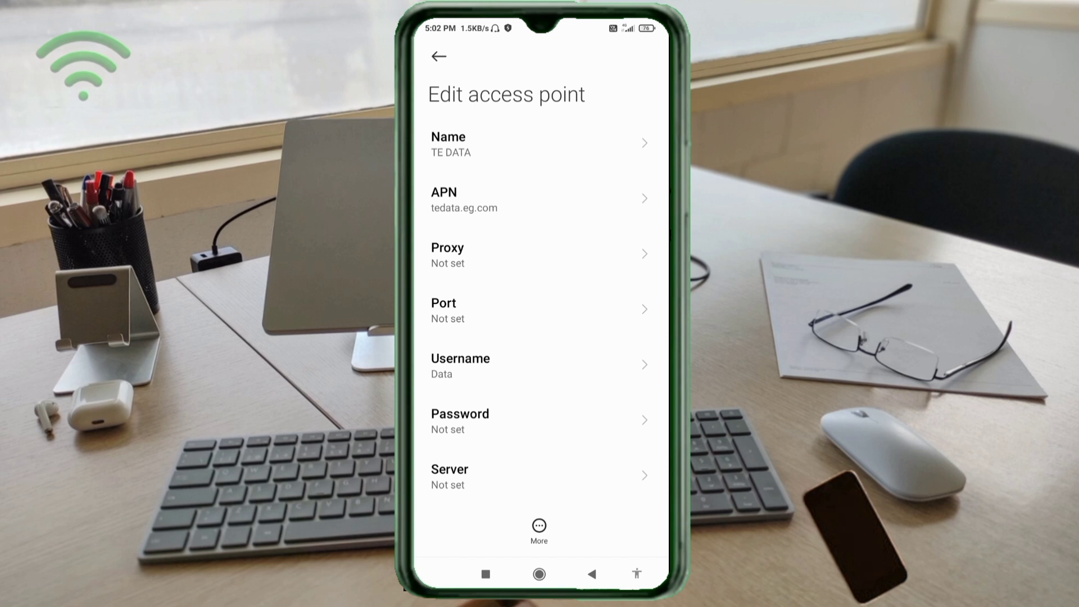
pyautogui.scroll(-3)
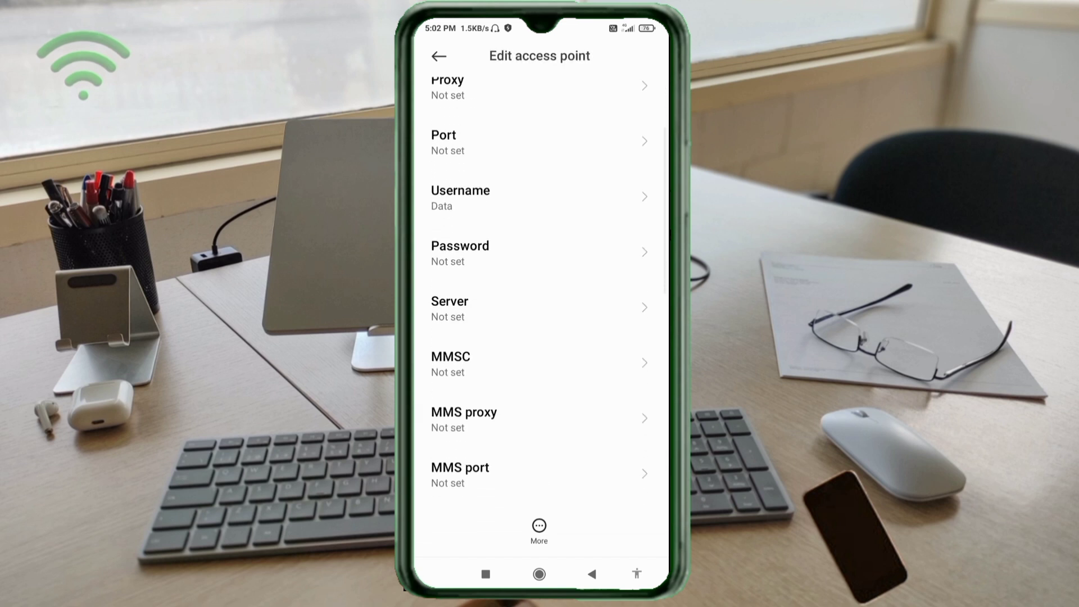
pyautogui.scroll(-3)
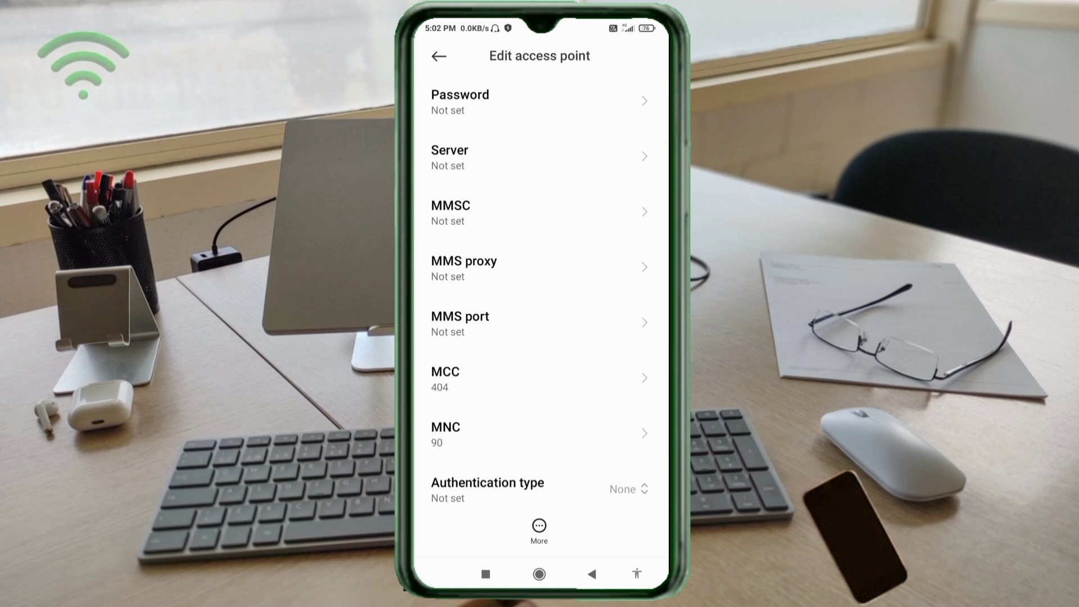
pyautogui.click(540, 158)
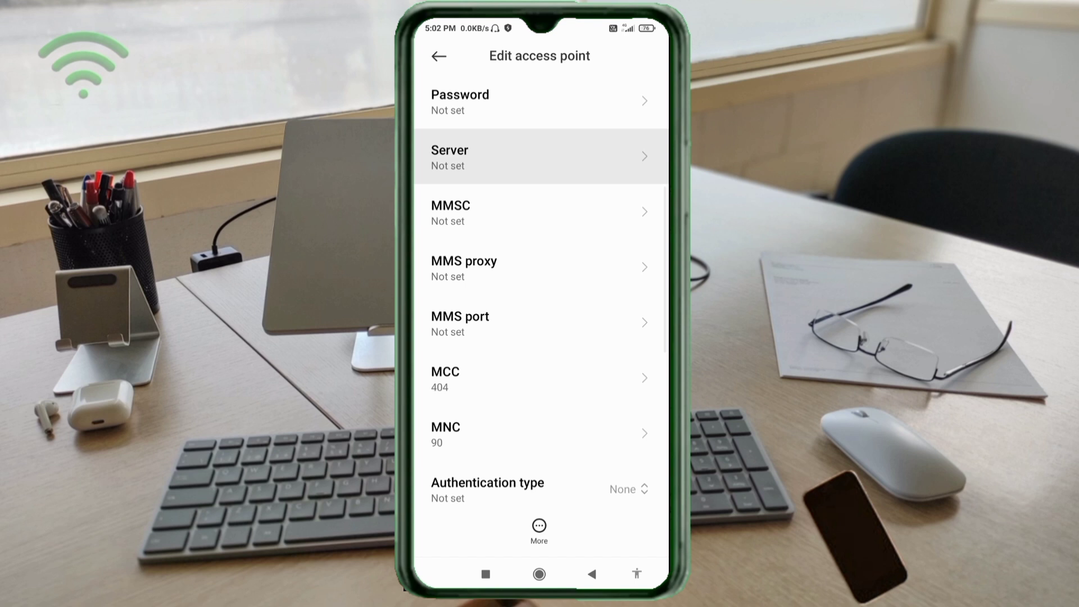
pyautogui.click(538, 158)
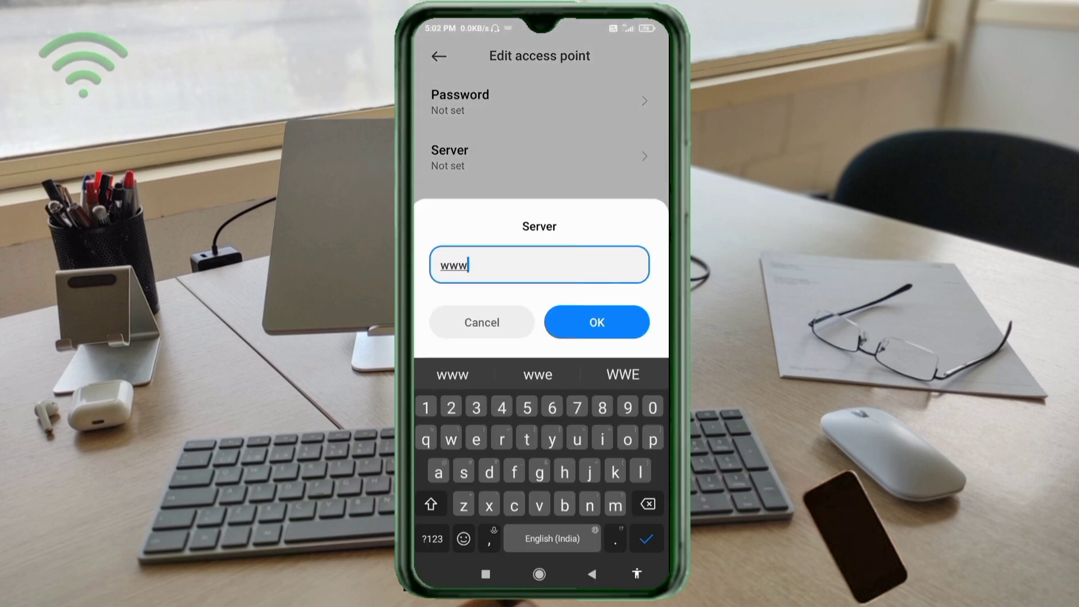
pyautogui.write('.vof')
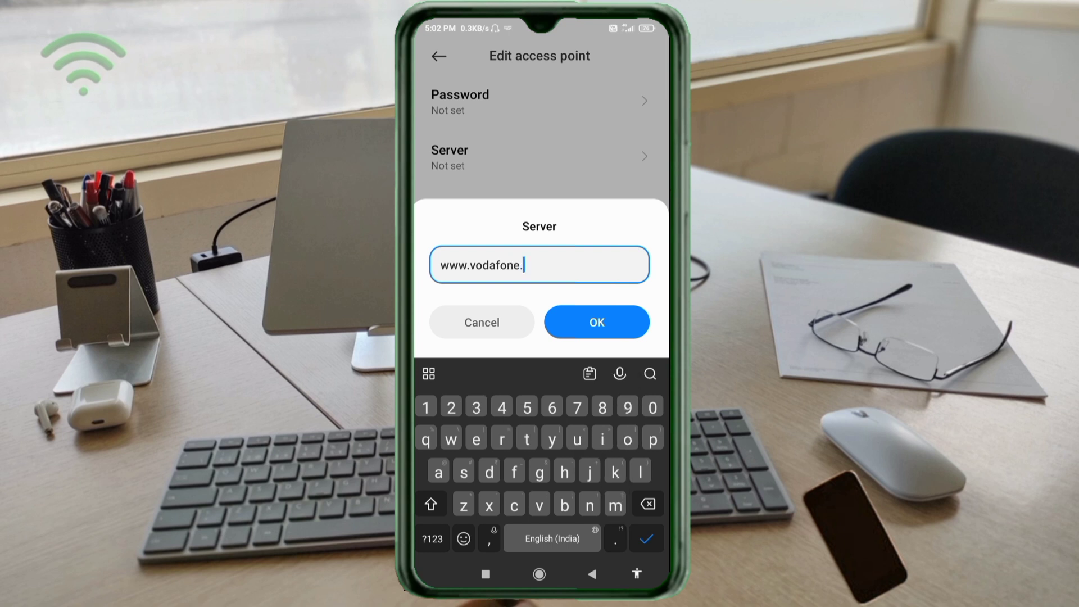
pyautogui.write('eg.')
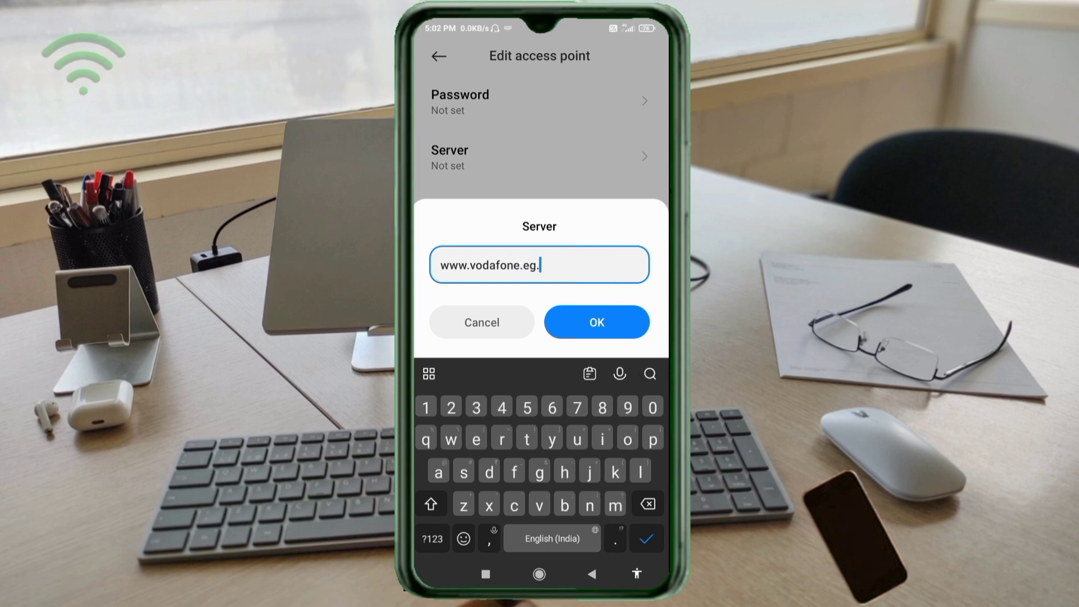
pyautogui.write('com')
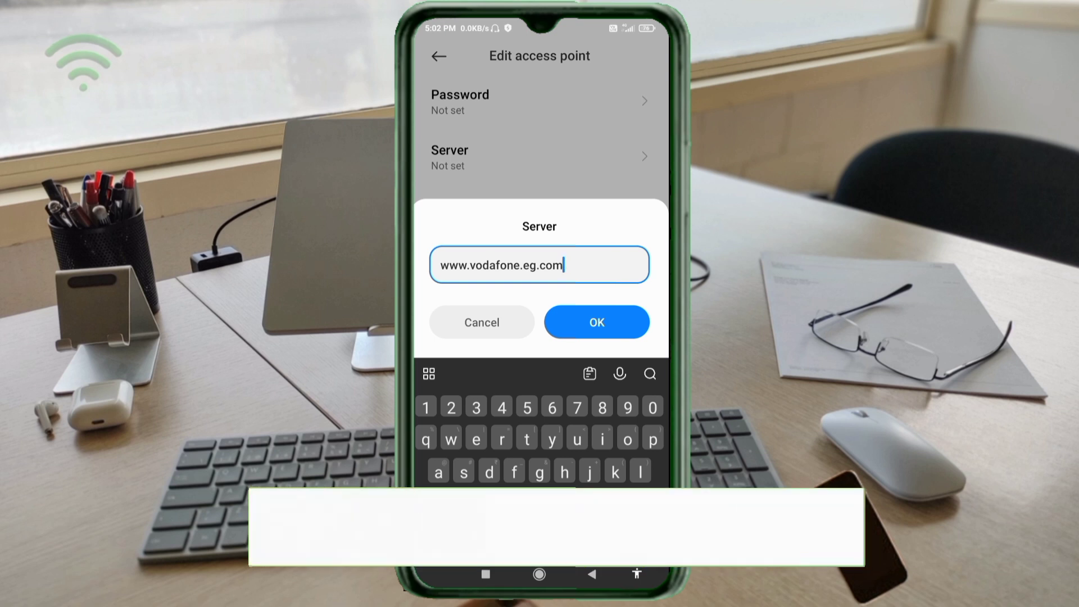
pyautogui.click(596, 323)
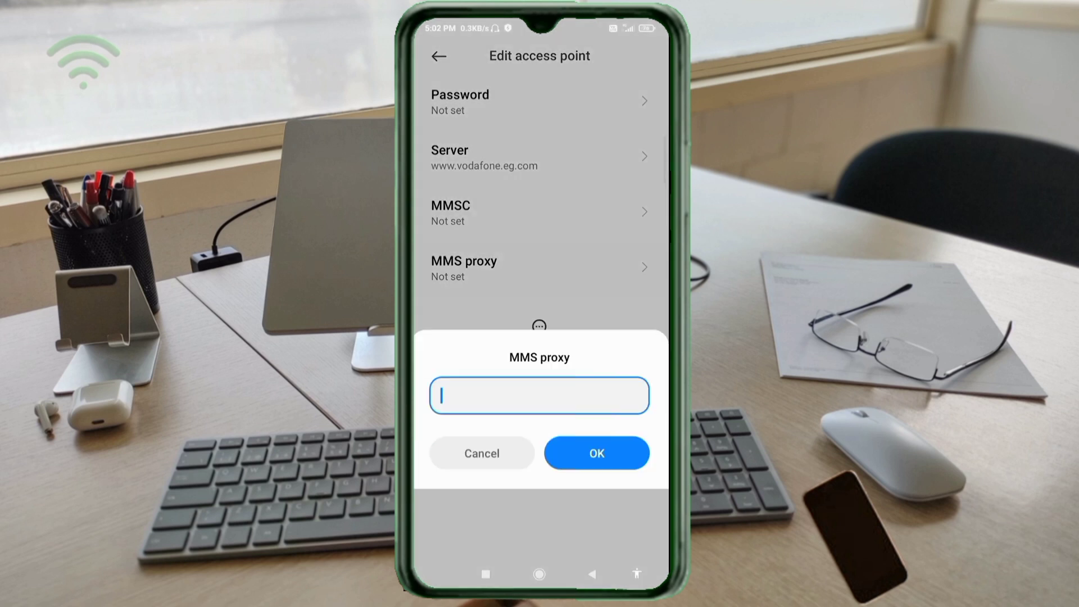
# Step: Set the MMS proxy to 163.121.178.2
pyautogui.click(538, 394)
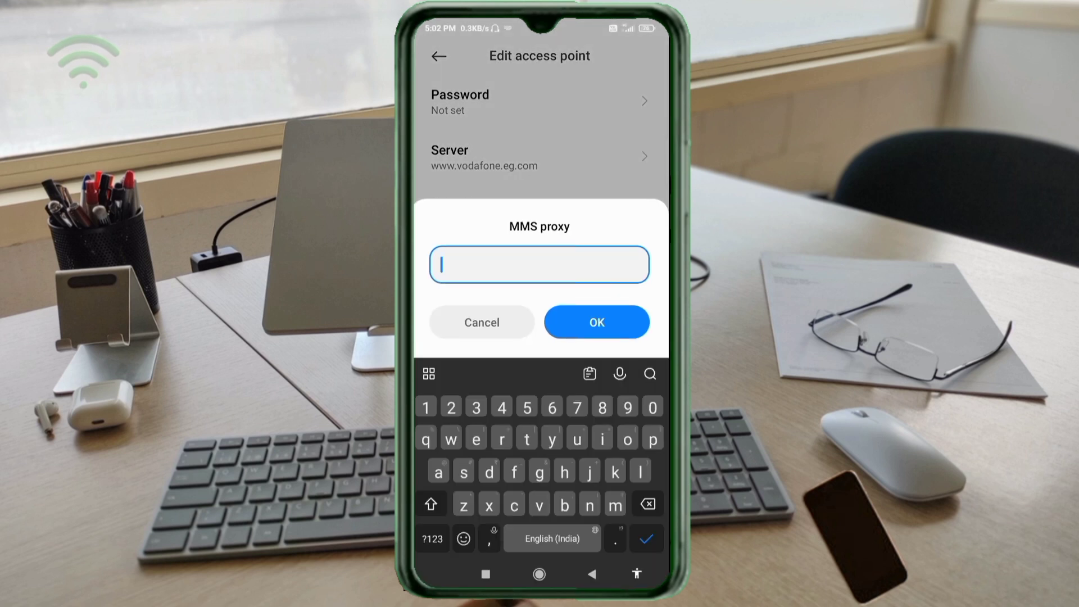
pyautogui.write('163')
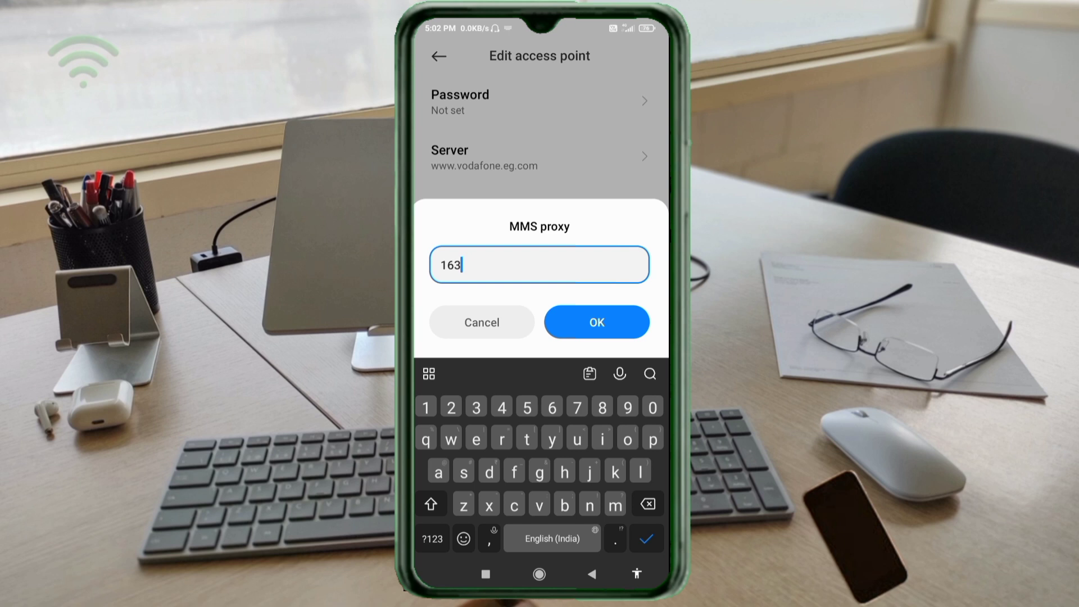
pyautogui.write('.121.178.2')
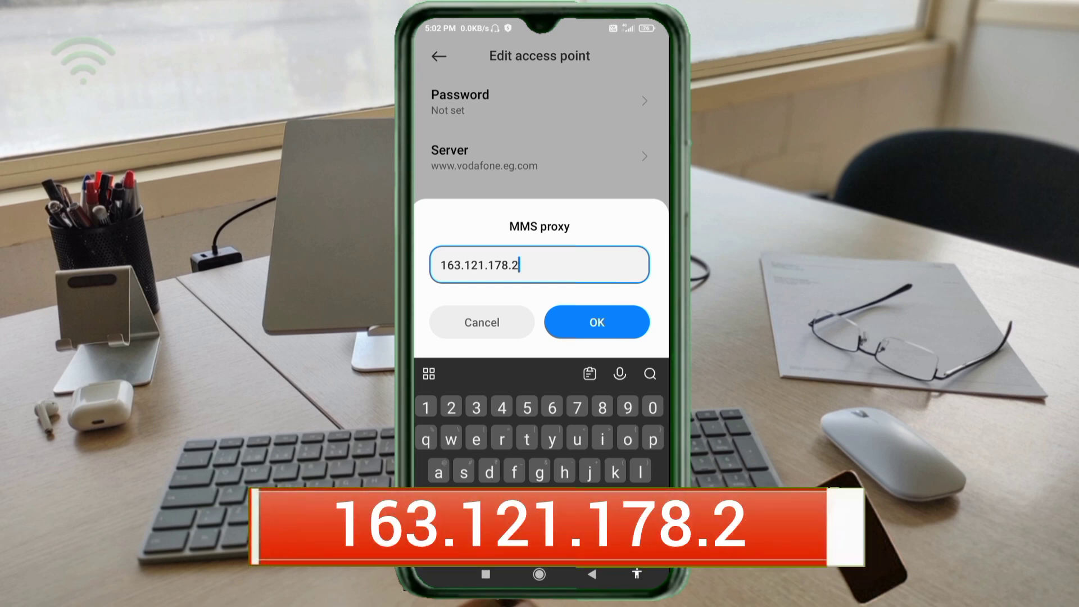
pyautogui.click(596, 321)
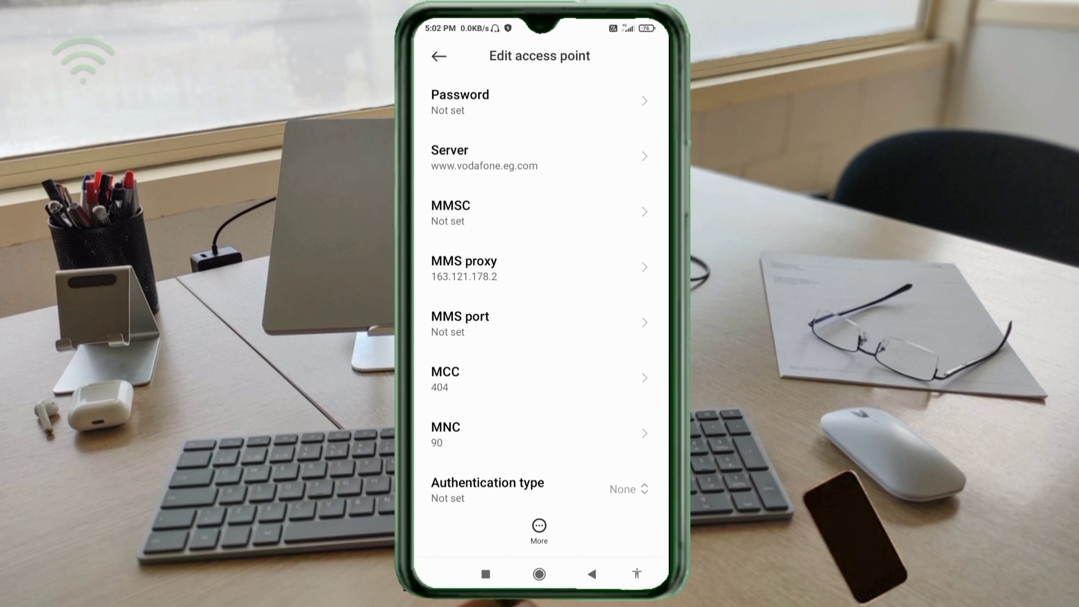
# Step: Set the MMS port to 8080 and review the authentication type, leaving it None
pyautogui.click(540, 324)
pyautogui.write('8080')
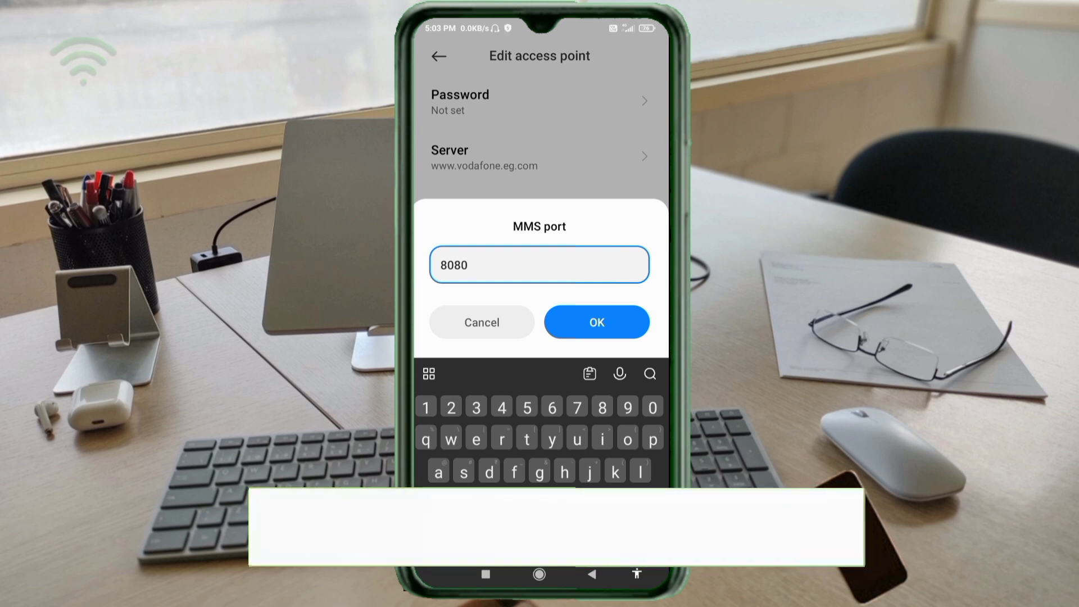
pyautogui.click(596, 321)
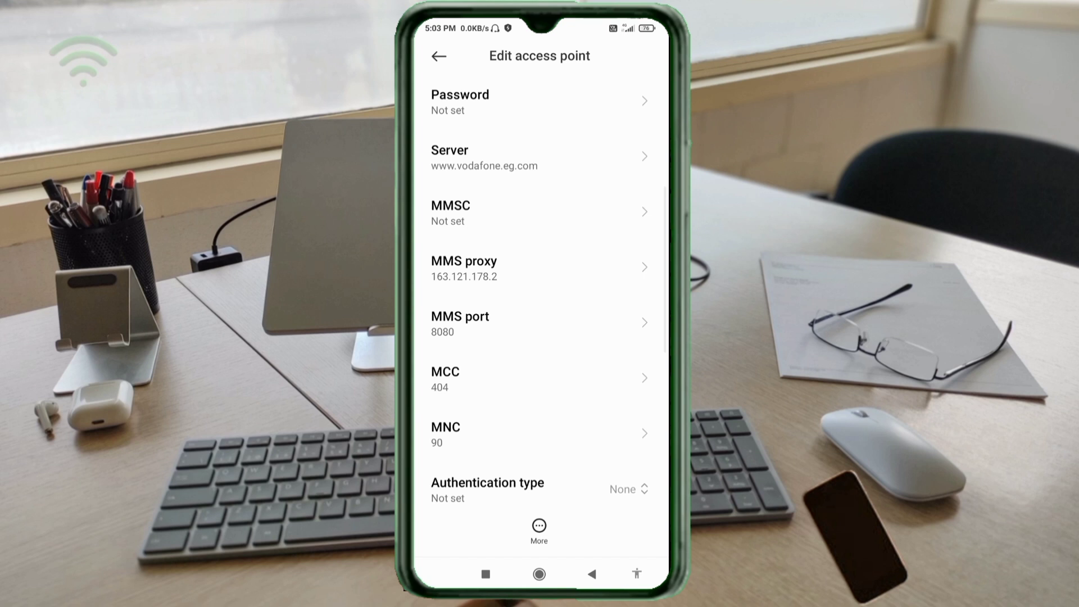
pyautogui.scroll(-3)
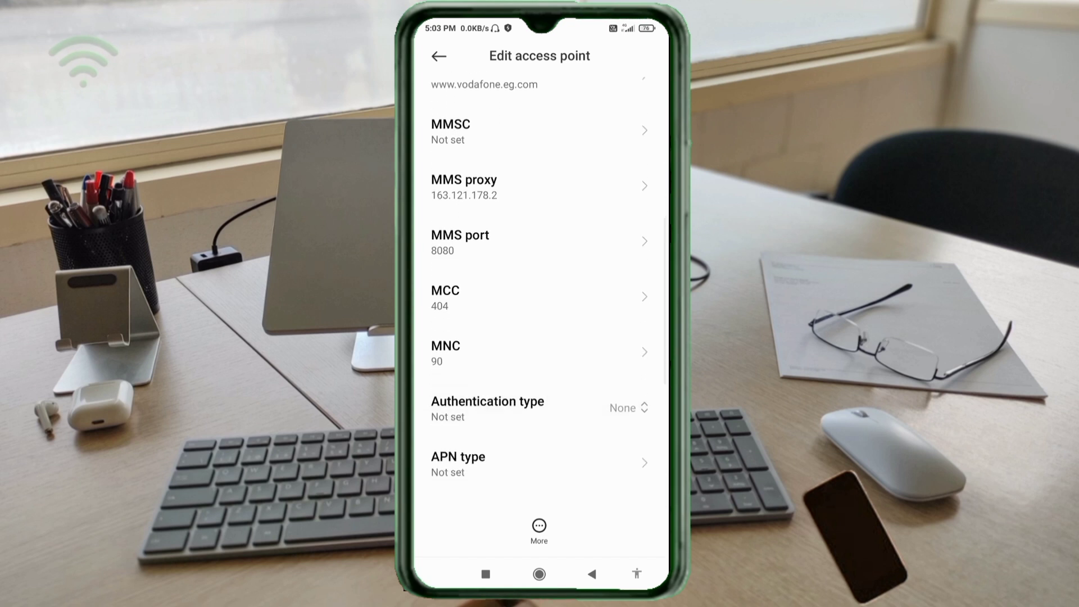
pyautogui.scroll(-3)
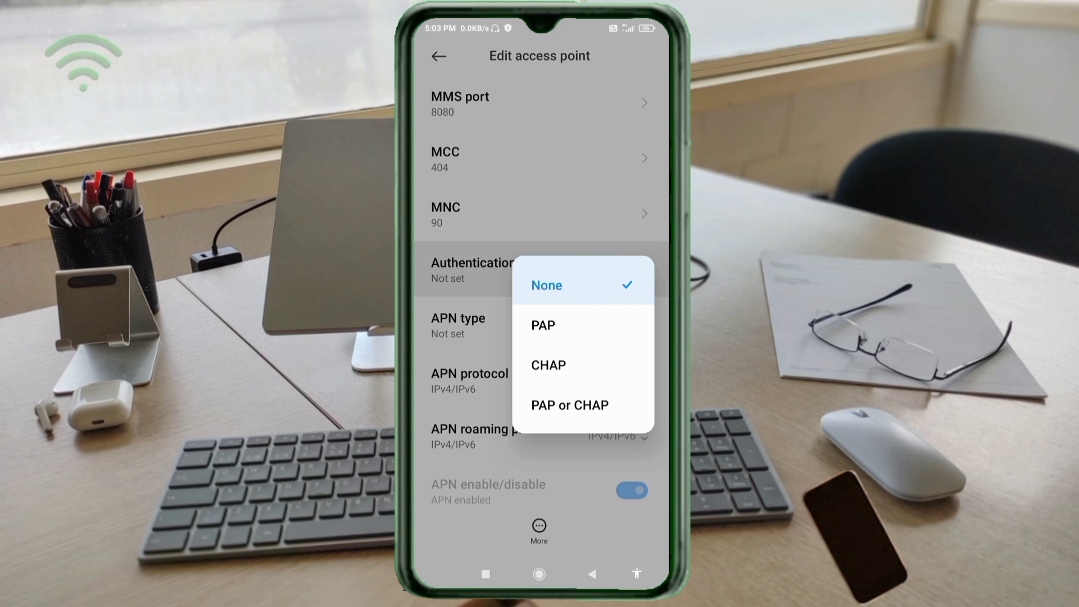
pyautogui.click(569, 405)
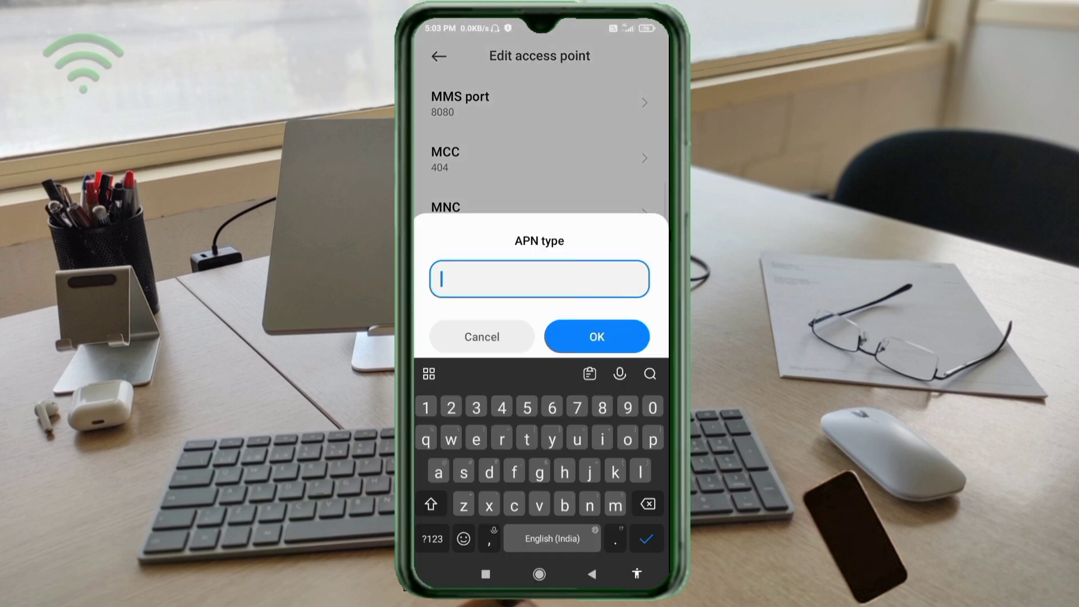
# Step: Enter default,supl as the APN type
pyautogui.write('defa')
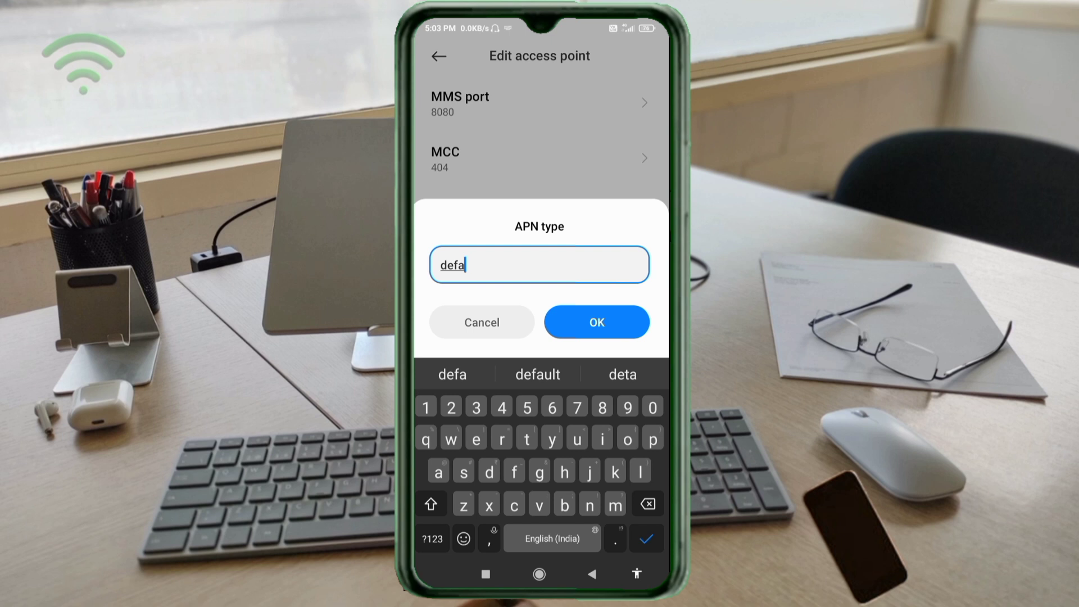
pyautogui.click(537, 373)
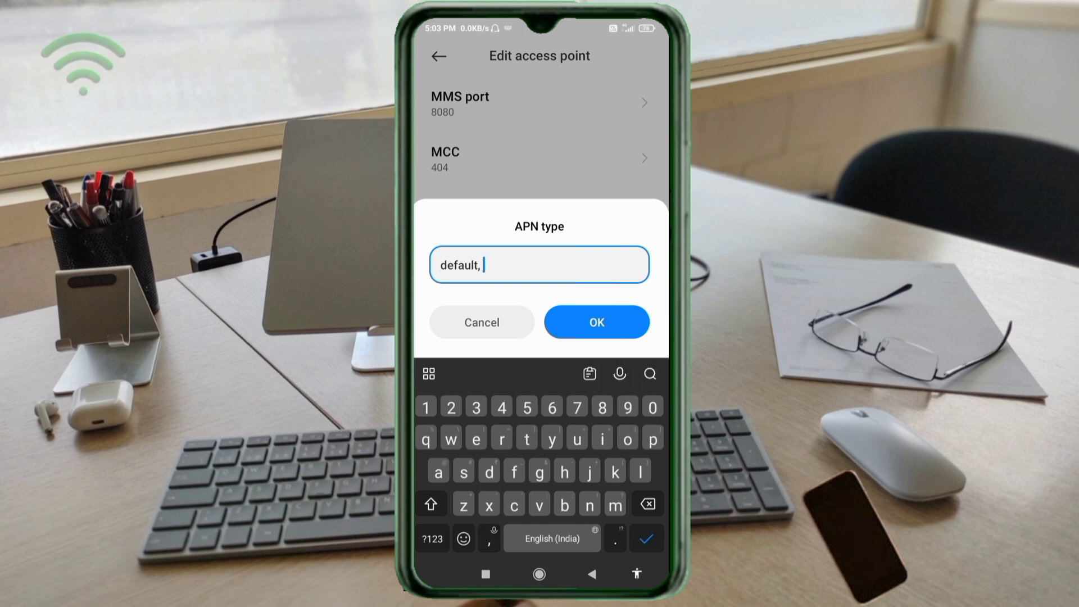
pyautogui.write('supl')
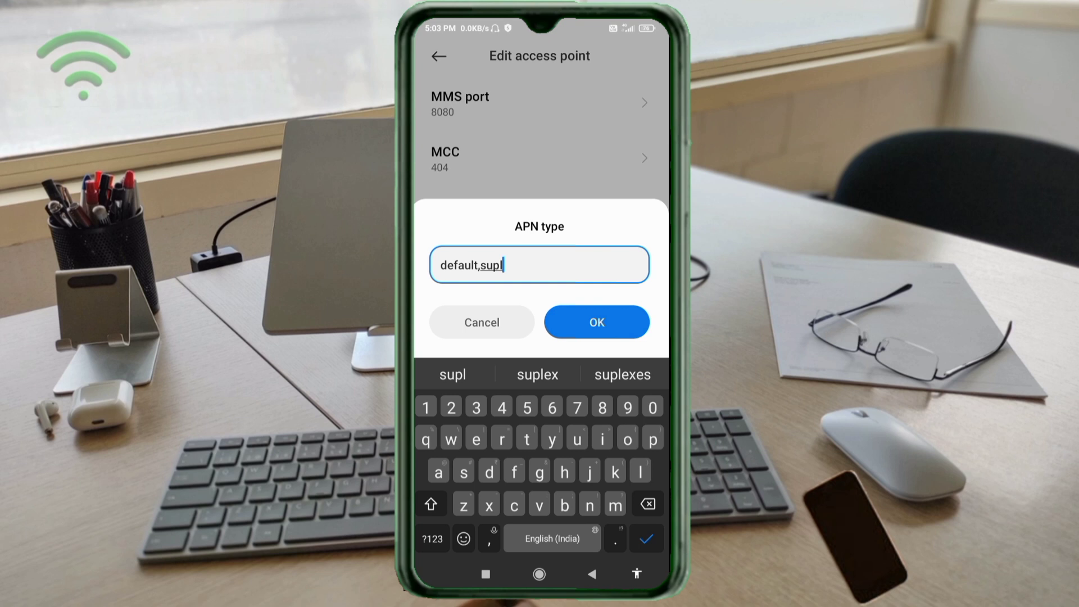
# Step: Save APN type default,supl, keep IPv4/IPv6 protocol and leave the bearer Unspecified
pyautogui.click(596, 322)
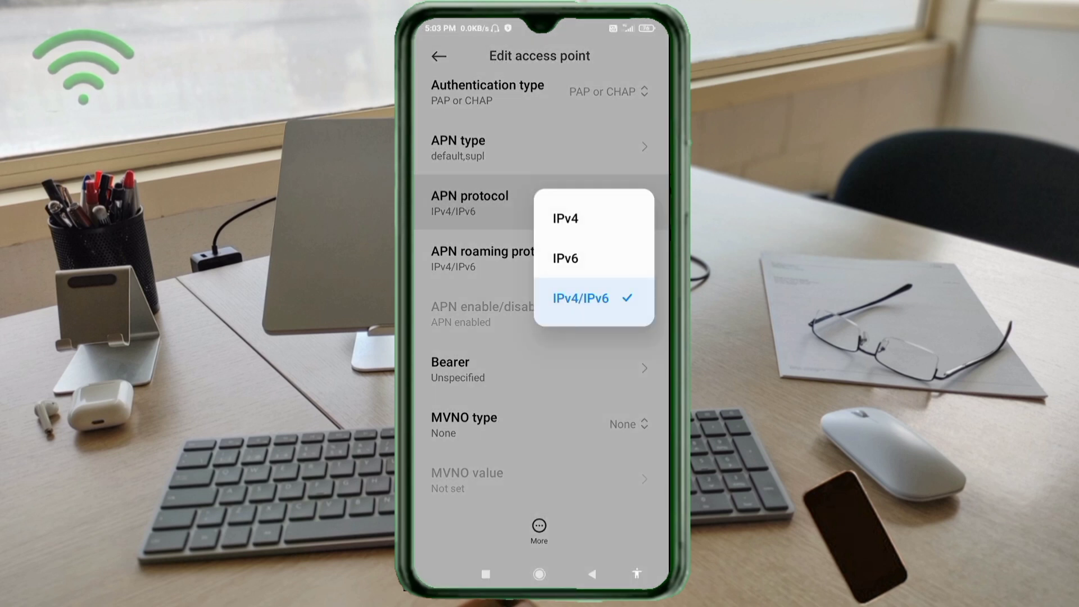
pyautogui.click(580, 298)
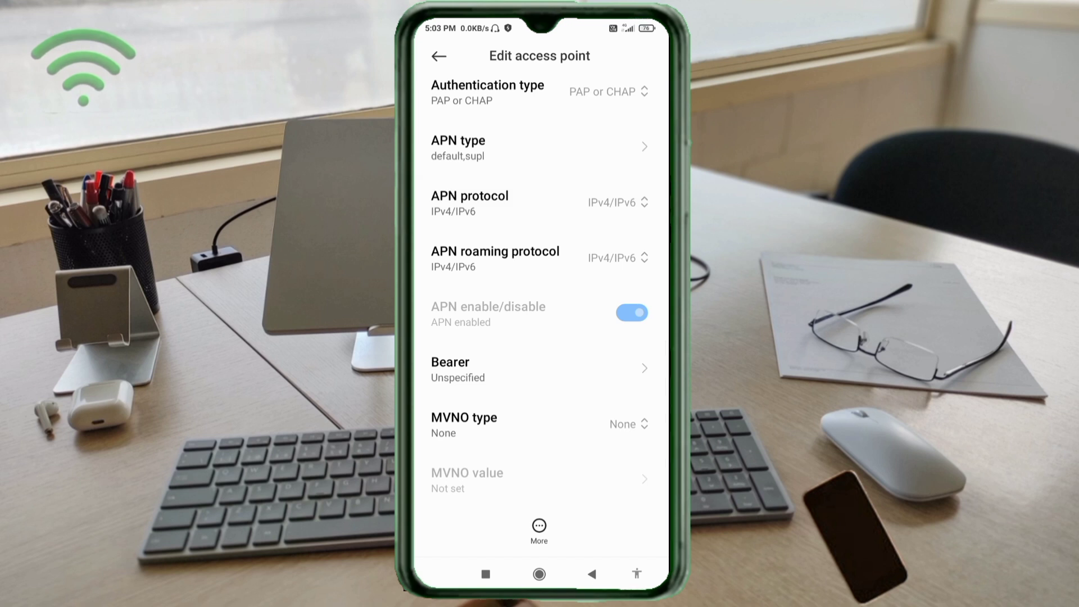
pyautogui.click(495, 259)
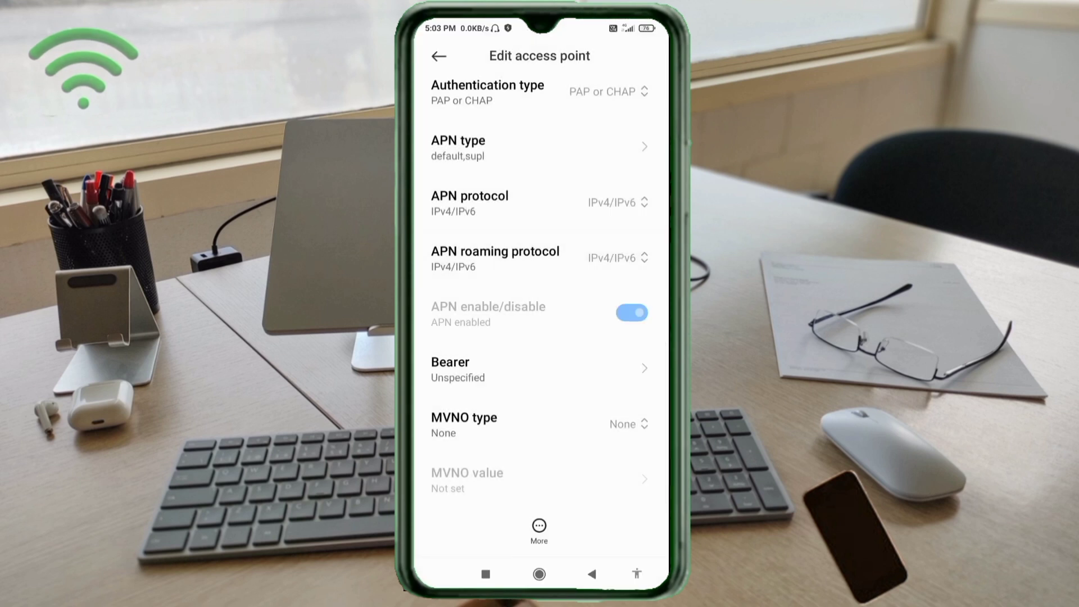
pyautogui.click(539, 369)
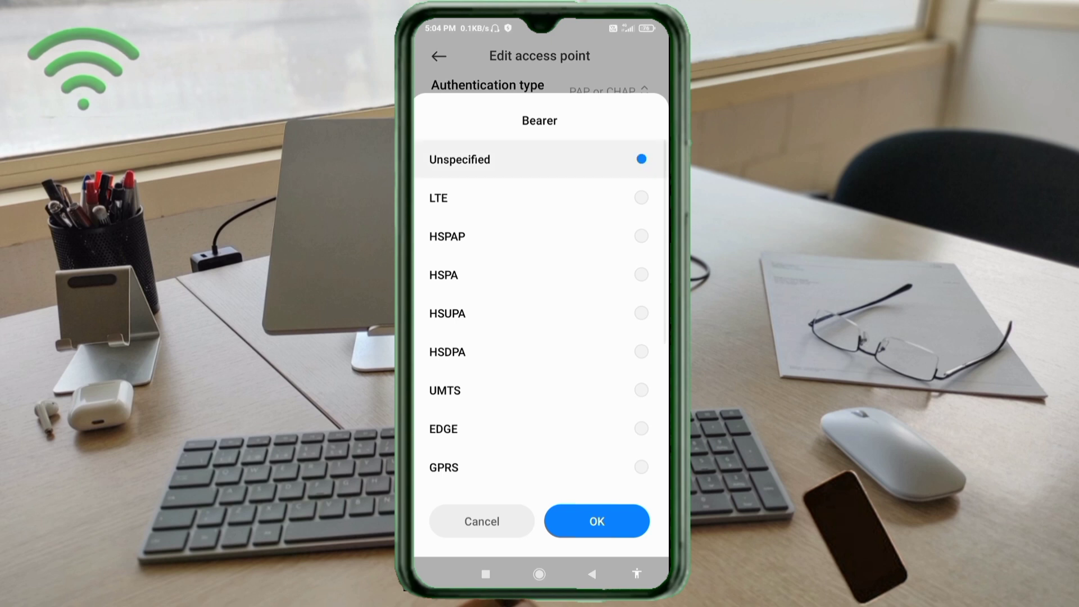
pyautogui.click(459, 159)
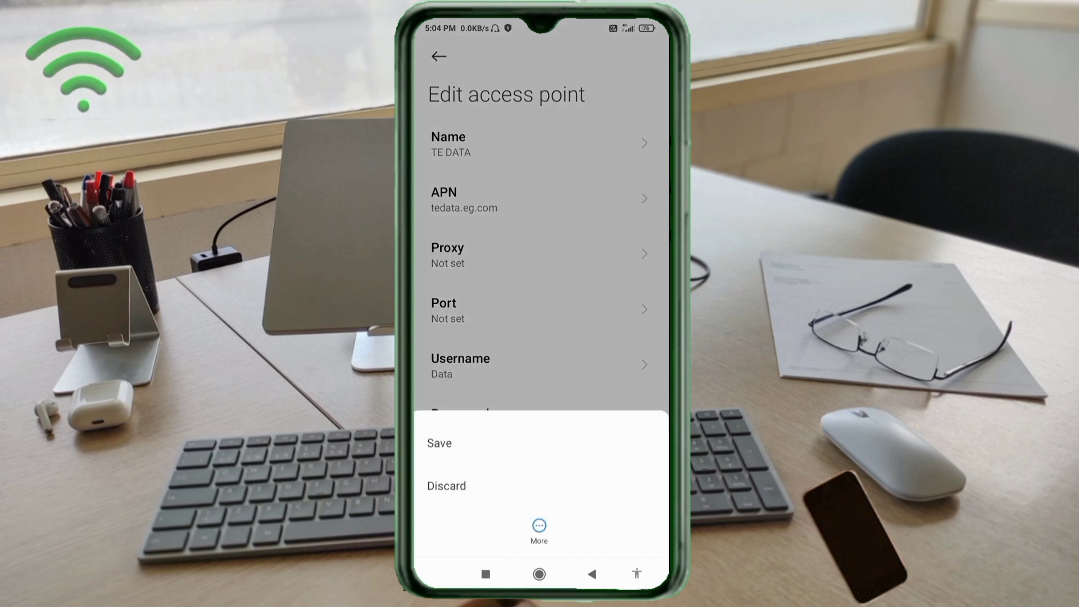
# Step: Save the TE DATA access point and select it as the active APN
pyautogui.click(439, 443)
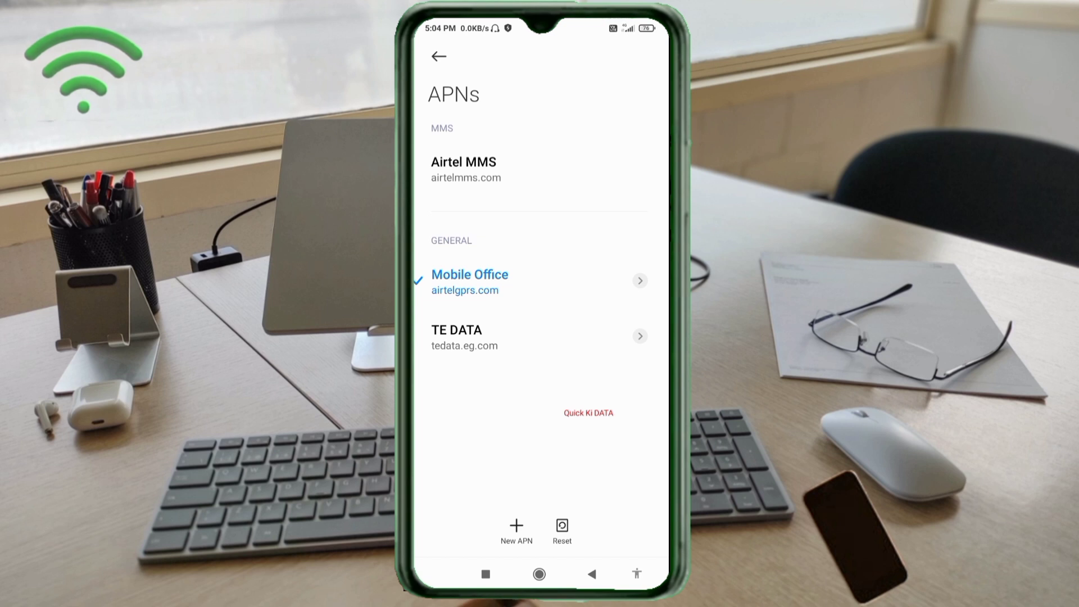
pyautogui.click(457, 338)
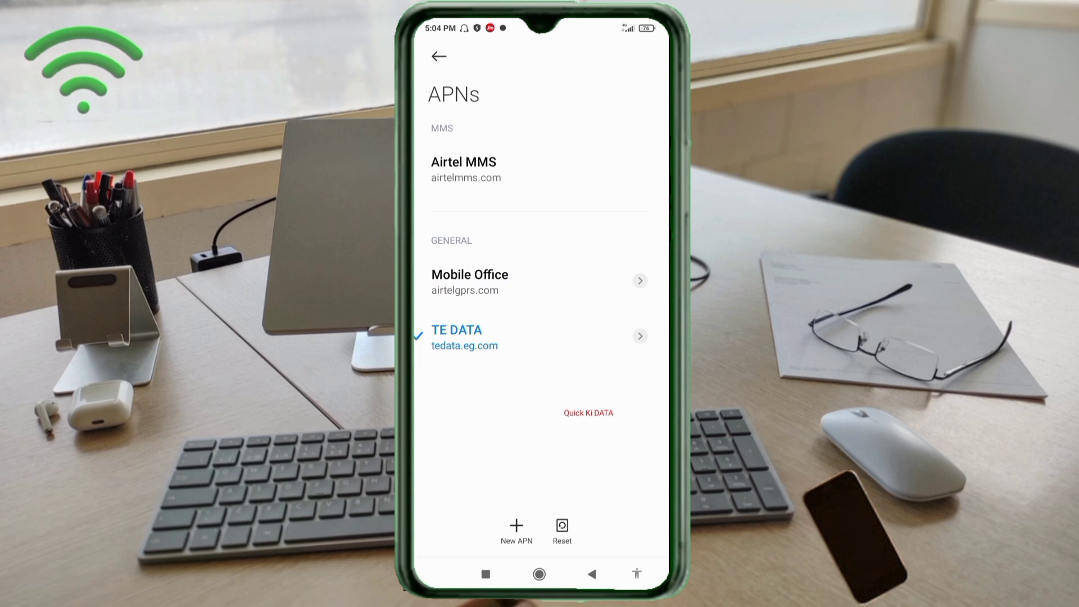